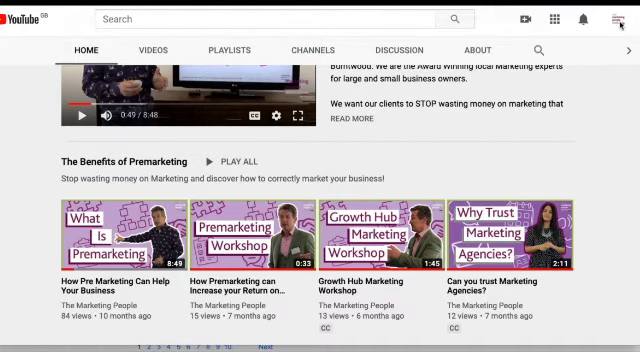
Reach the YouTube Studio settings for The Marketing People channel
click(606, 20)
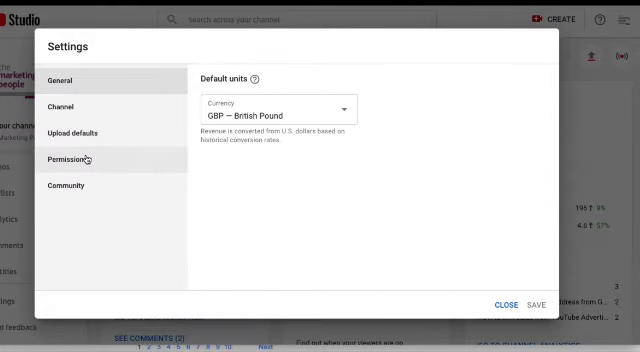
Show the Permissions settings and go to the Brand Account's permission management
click(68, 160)
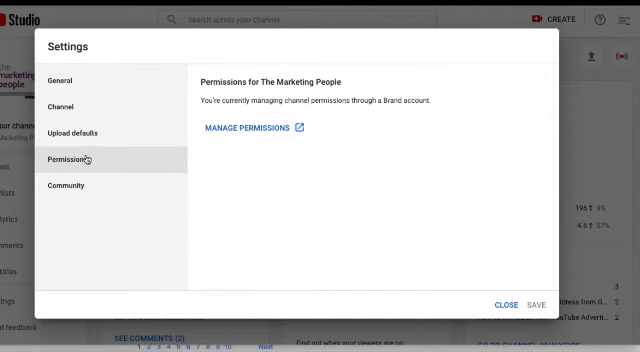
mouse_move(276, 136)
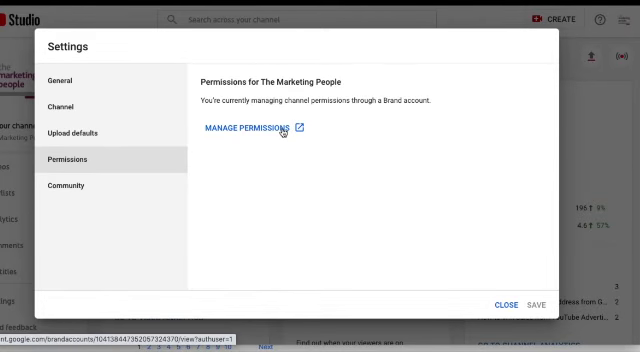
click(248, 132)
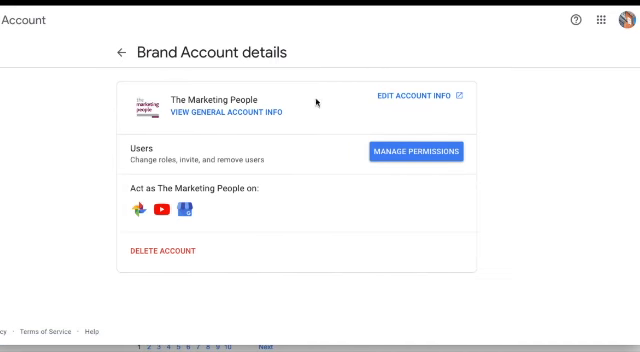
mouse_move(432, 152)
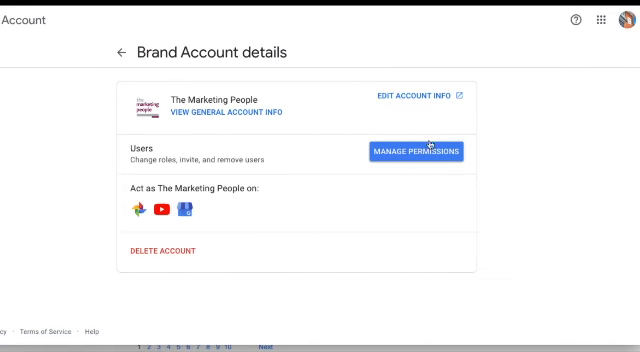
mouse_move(500, 82)
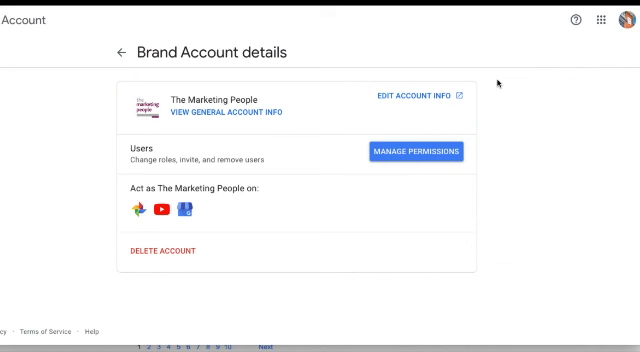